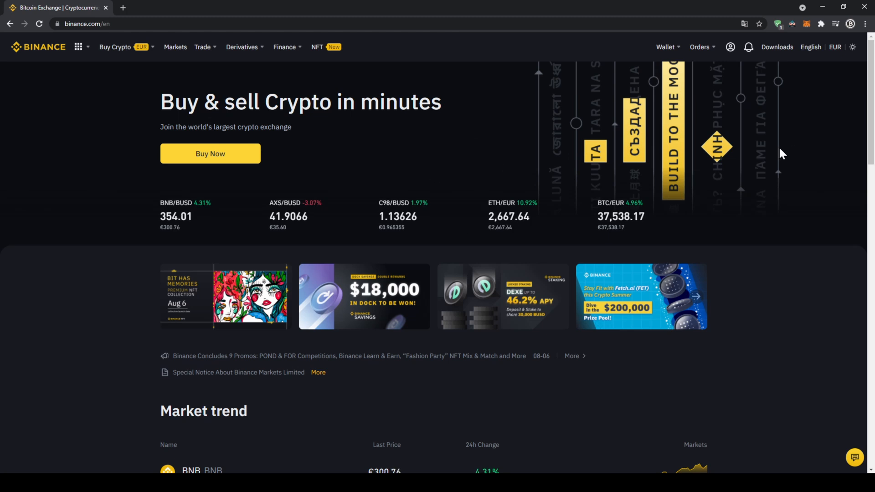
Open the Wallet menu and go to Fiat and Spot (Deposit & Withdraw).
left_click(666, 47)
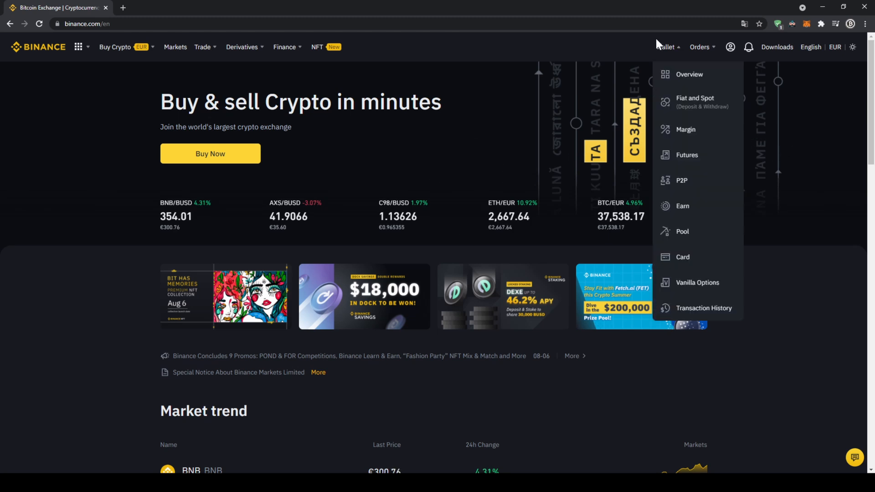
left_click(695, 97)
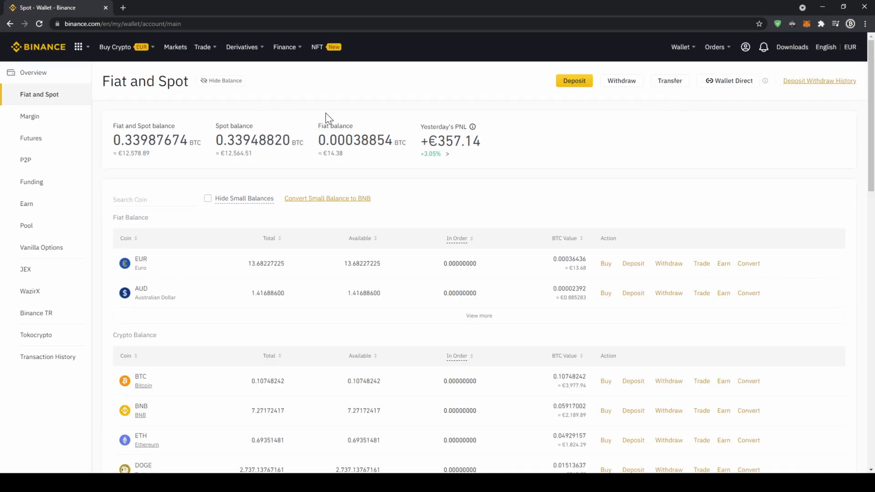
mouse_move(528, 238)
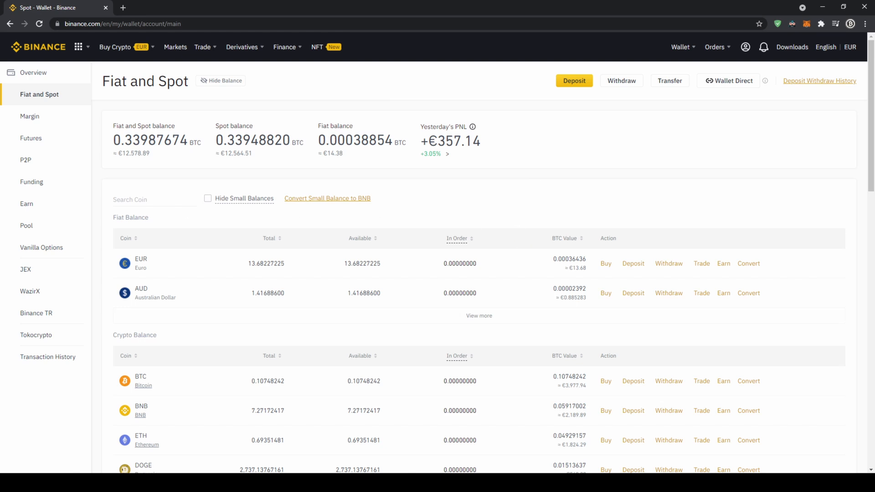
Scroll through the Fiat Balance list and start a deposit from the EUR row.
double_click(134, 335)
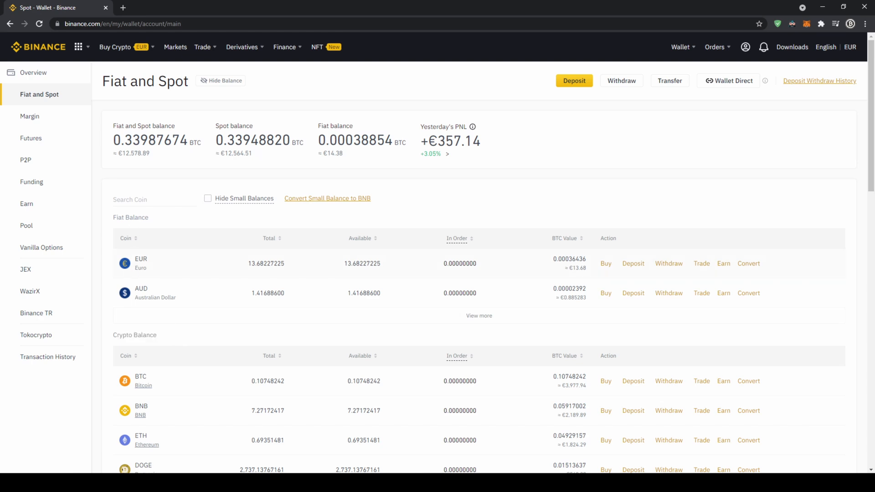
mouse_move(432, 328)
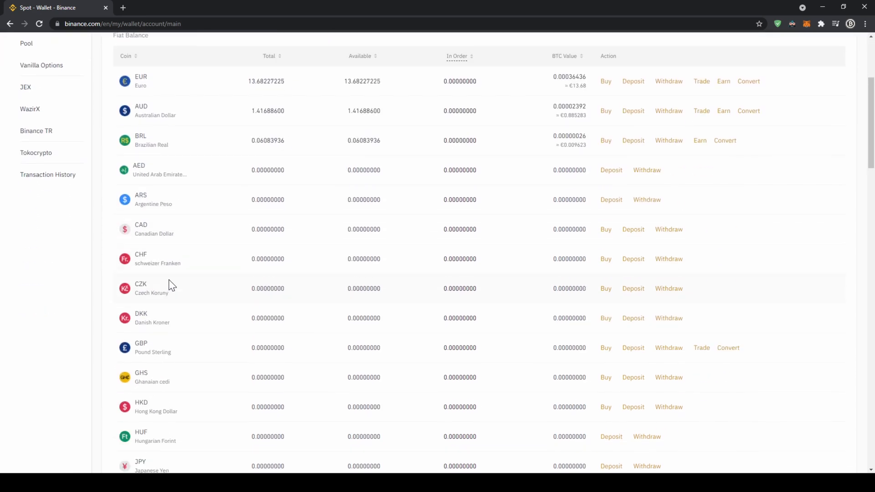
scroll("down", 3)
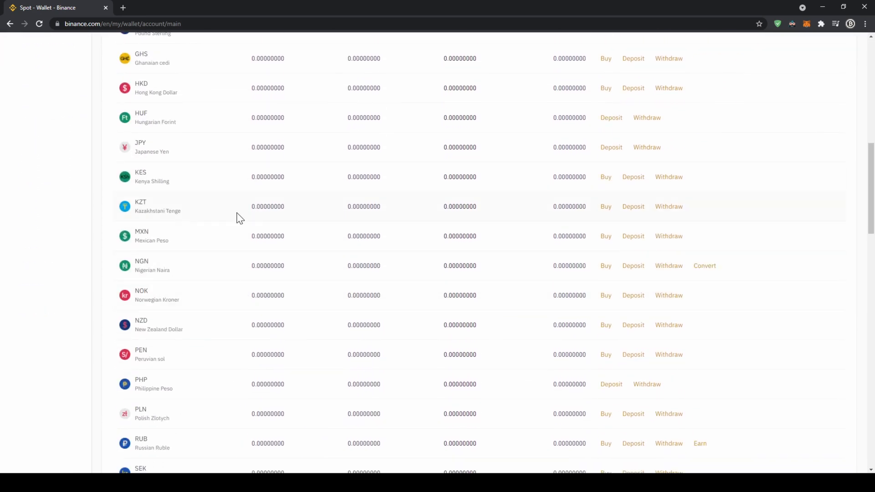
scroll("down", 3)
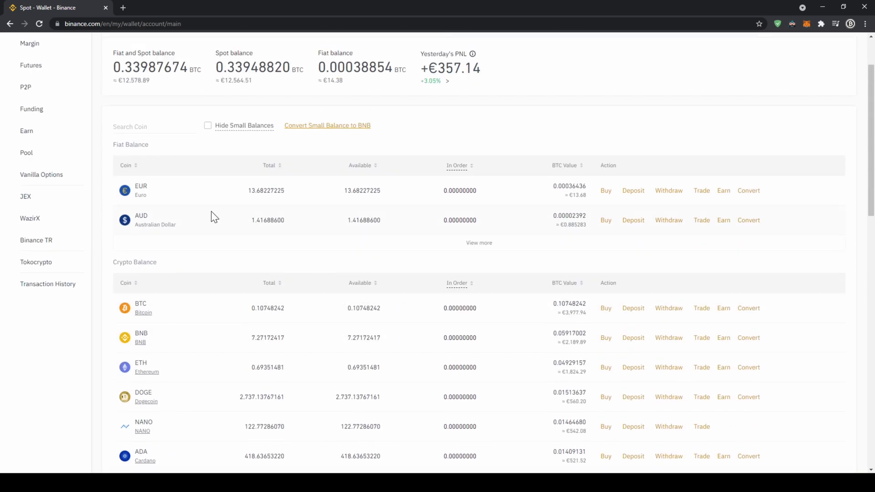
mouse_move(633, 190)
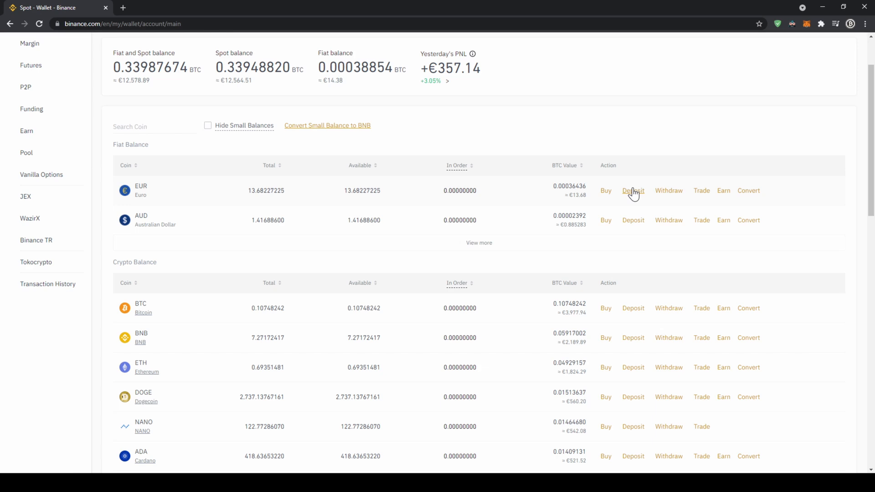
left_click(633, 191)
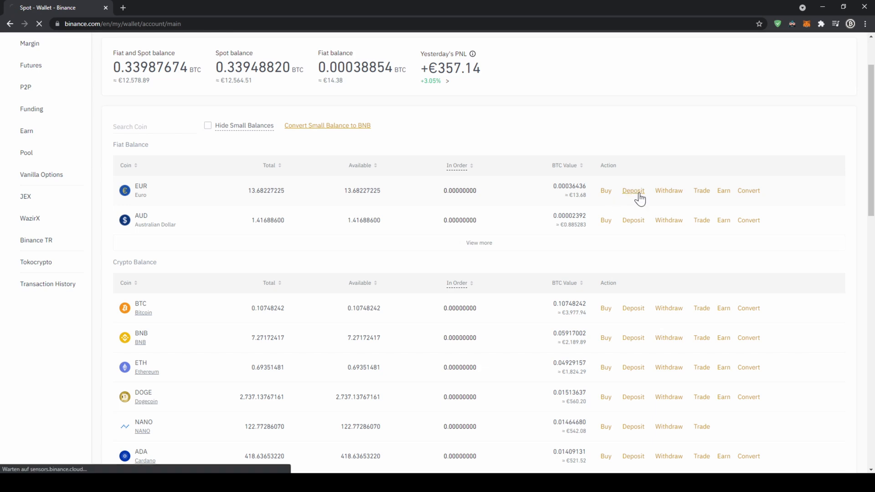
left_click(633, 191)
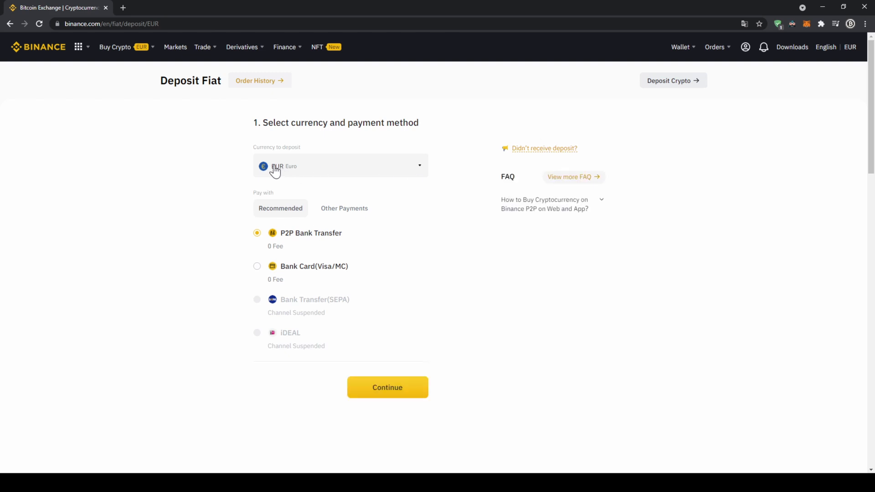
mouse_move(309, 299)
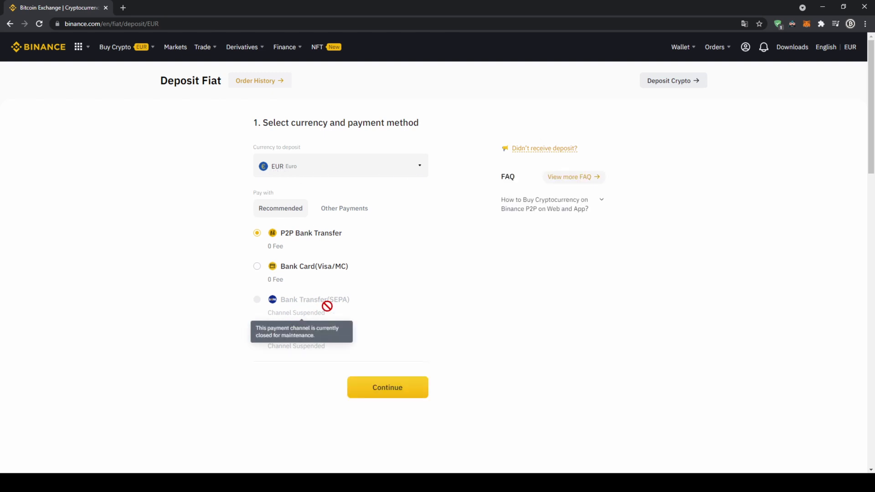
mouse_move(283, 273)
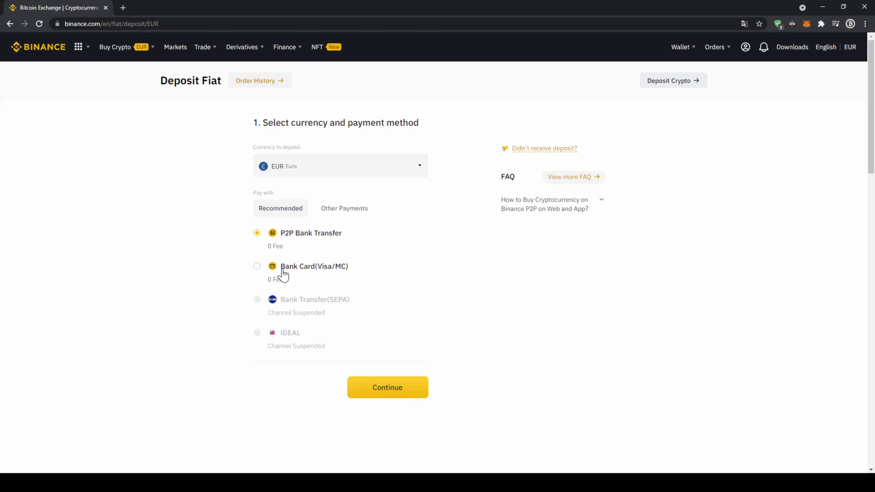
mouse_move(348, 275)
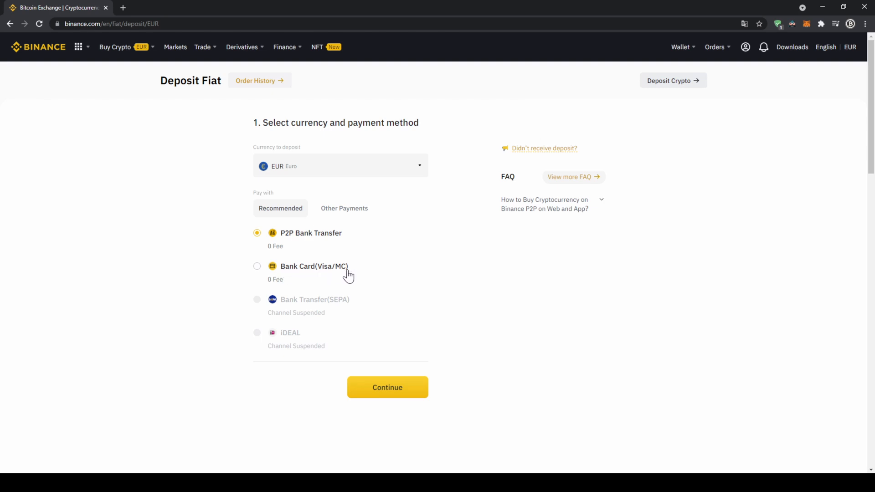
mouse_move(265, 281)
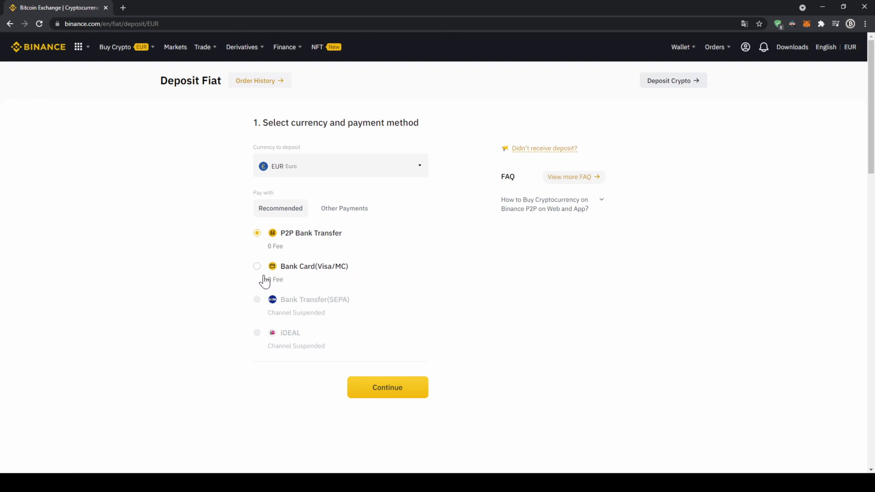
Choose Bank Card (Visa/MC) as the euro deposit method and continue.
left_click(257, 267)
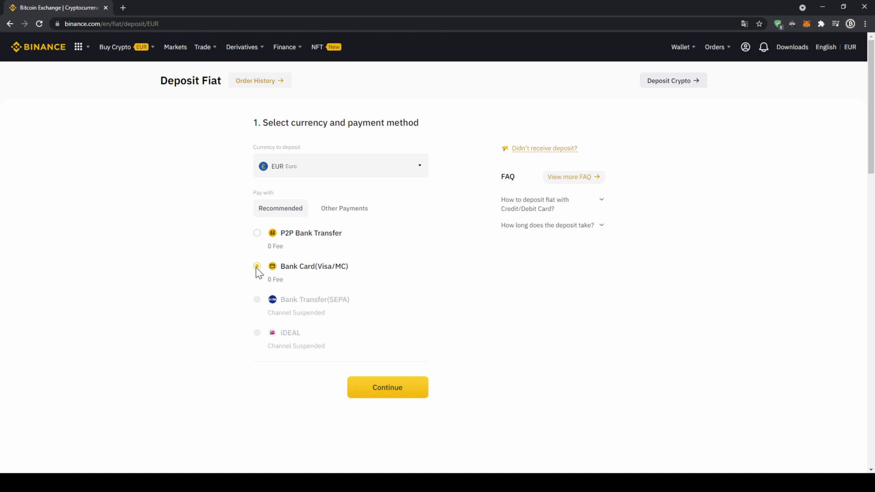
left_click(257, 267)
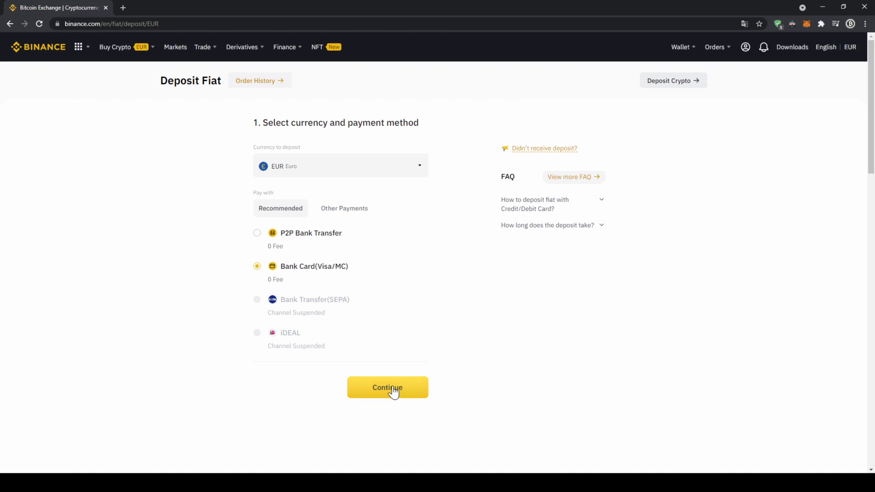
left_click(388, 387)
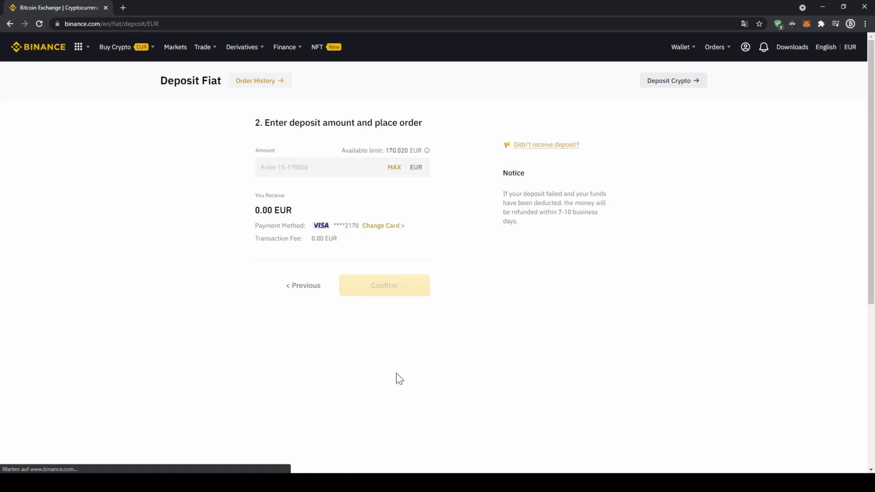
Enter 1000 in the Amount field, giving 1,000.00 EUR received.
left_click(313, 167)
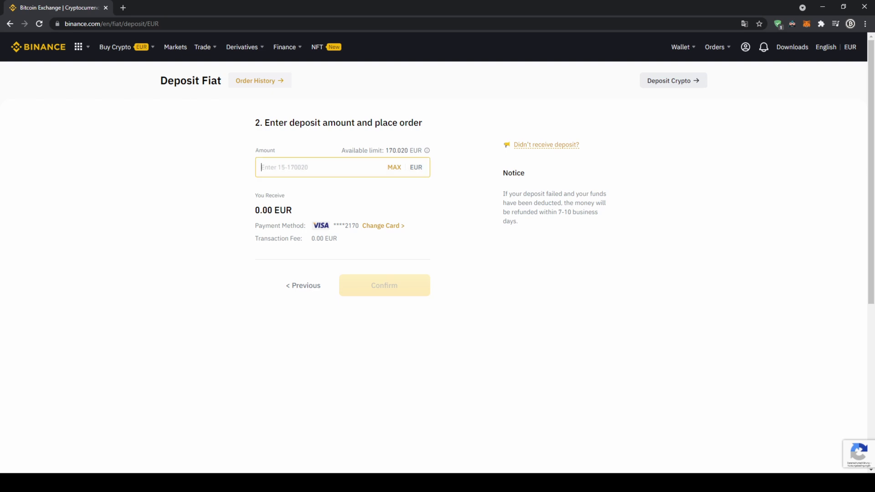
type("1000")
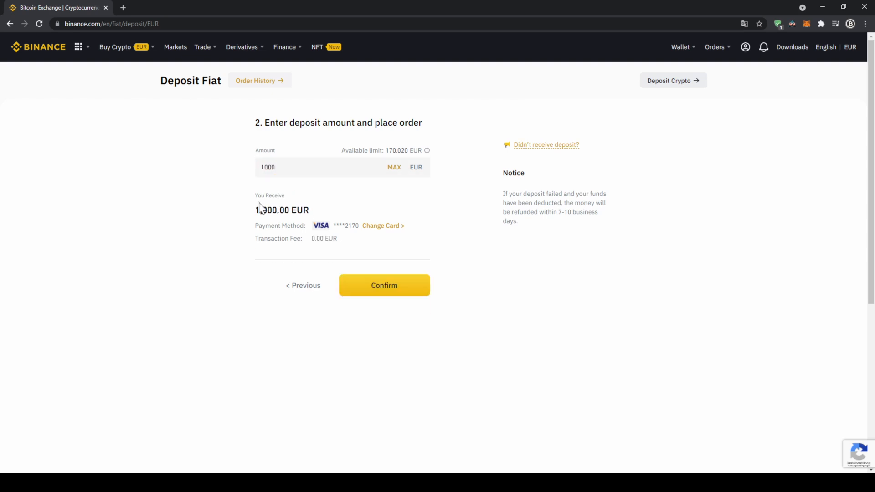
double_click(282, 210)
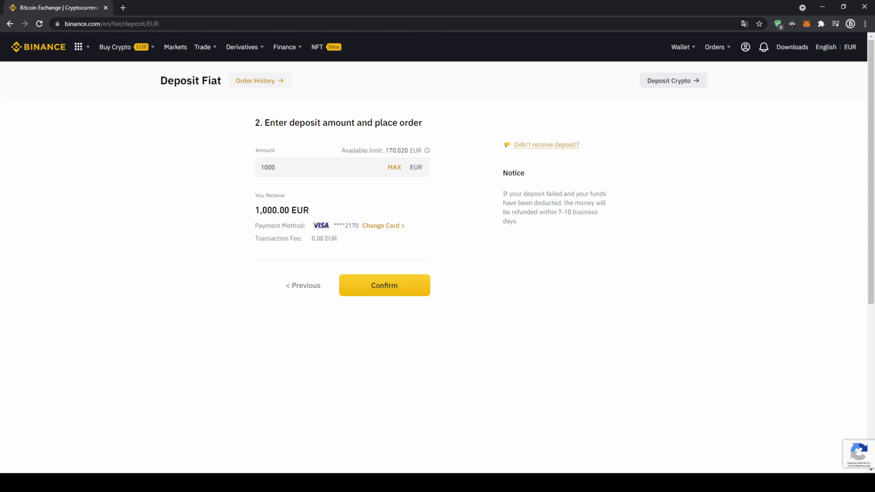
mouse_move(316, 229)
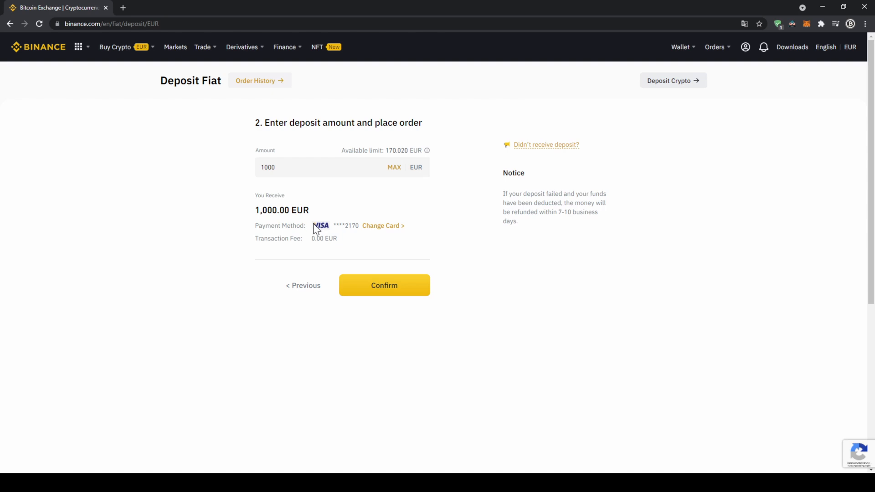
mouse_move(356, 226)
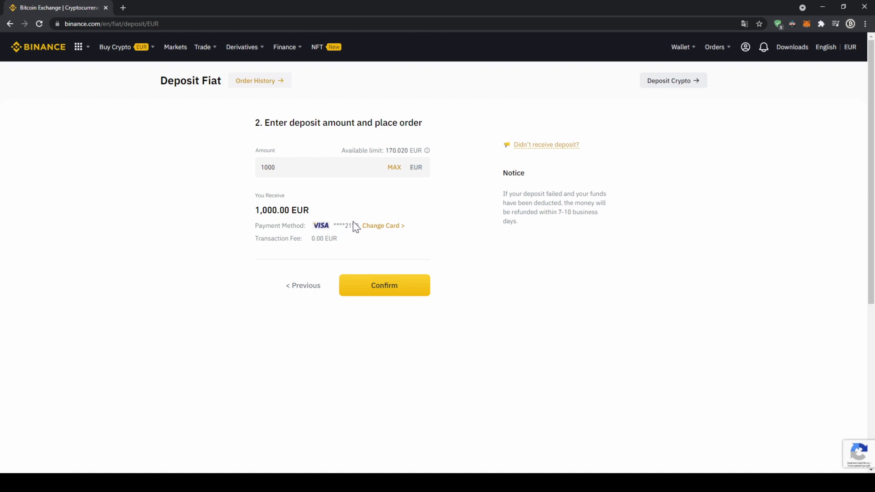
From Change Card, choose + Add New Card to open the new card form.
left_click(382, 225)
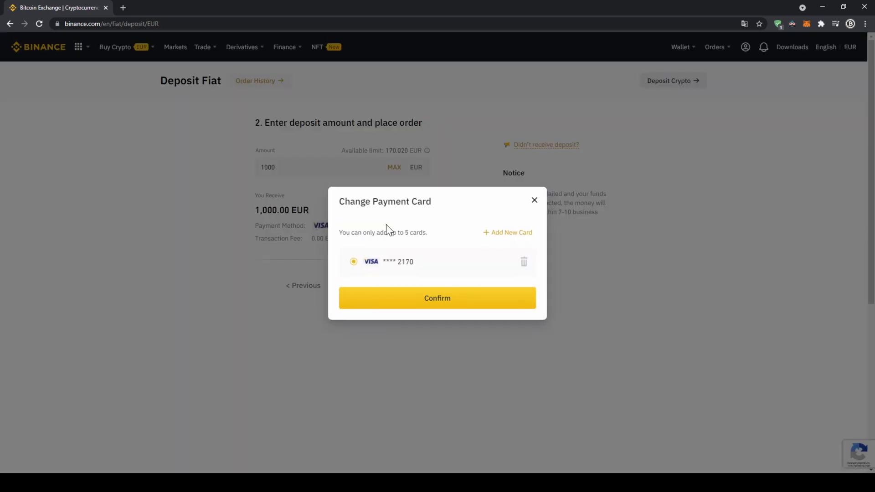
mouse_move(512, 236)
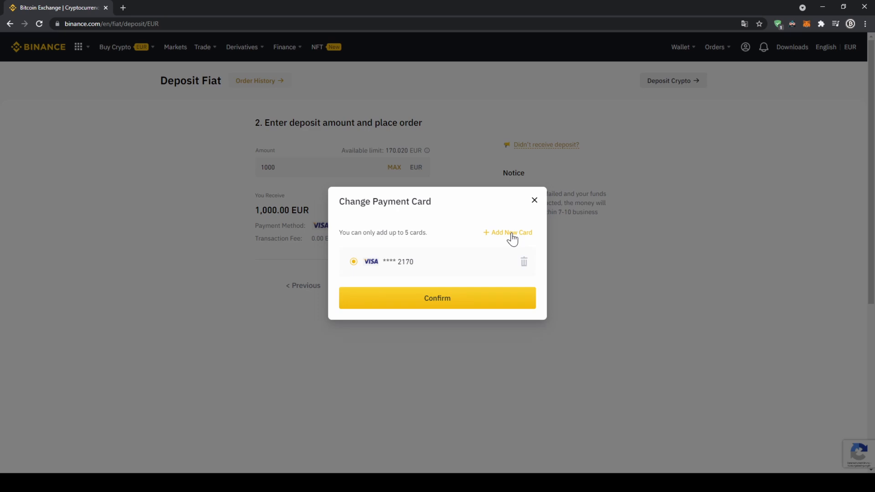
left_click(511, 233)
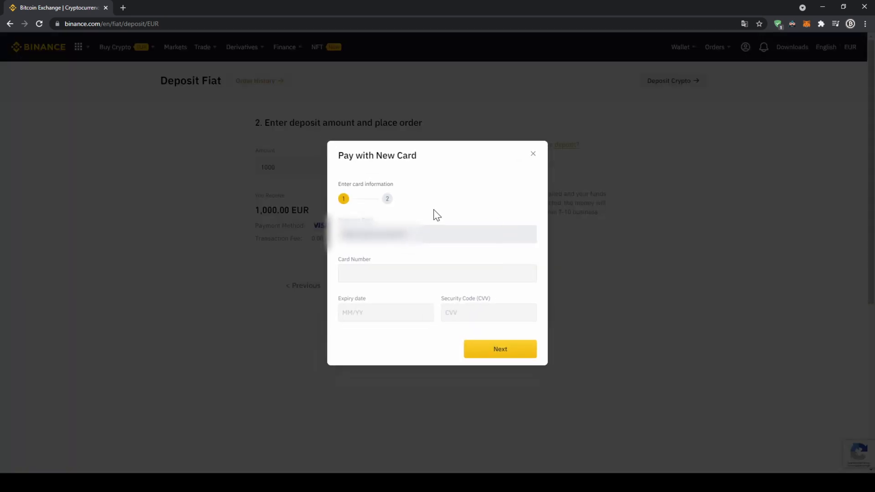
mouse_move(379, 303)
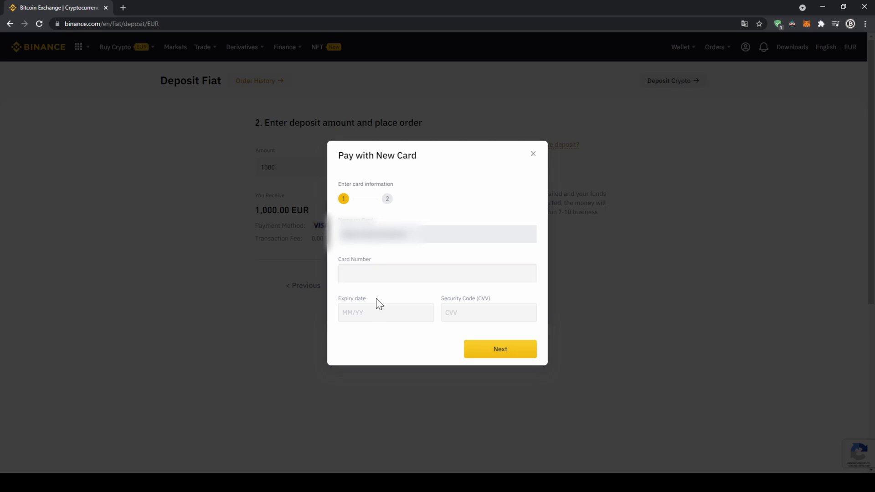